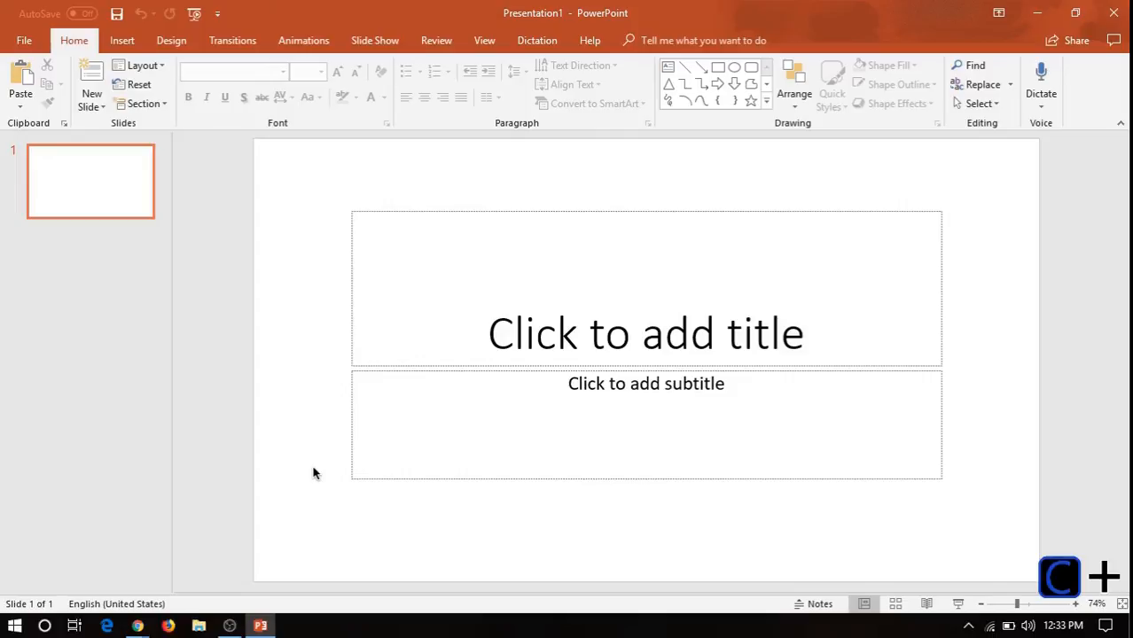
mouse_move(318, 186)
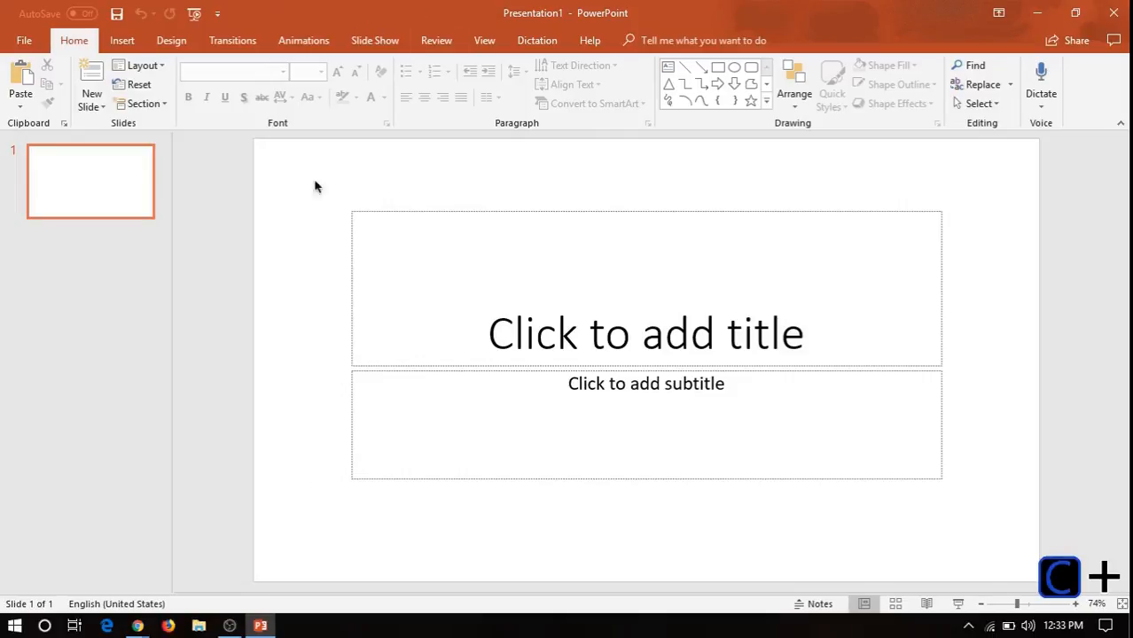
mouse_move(606, 619)
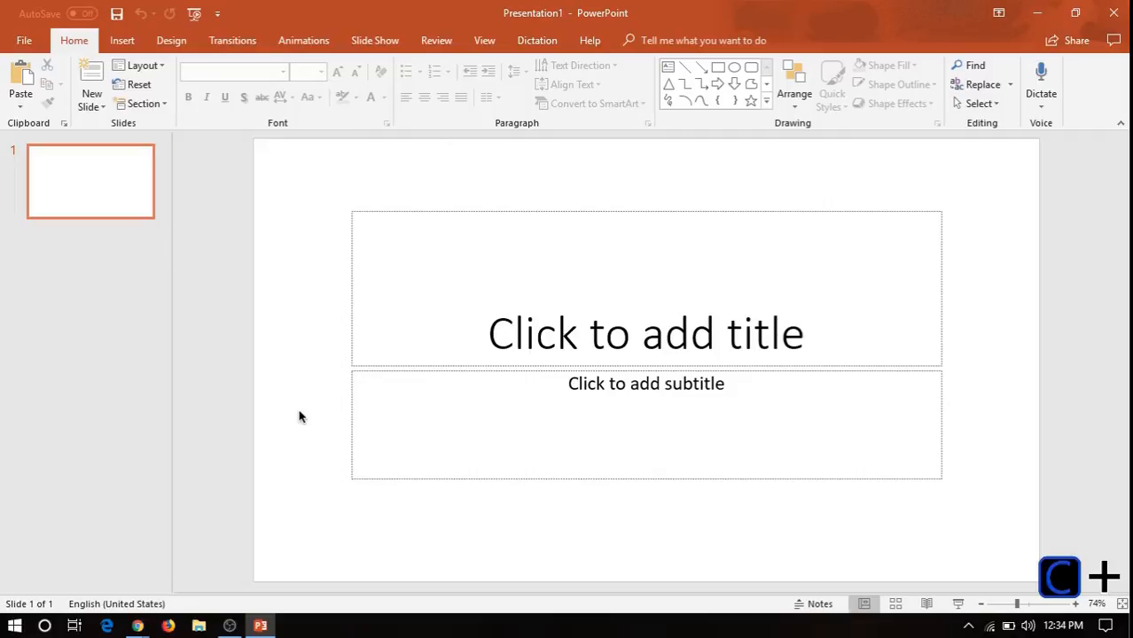
mouse_move(196, 121)
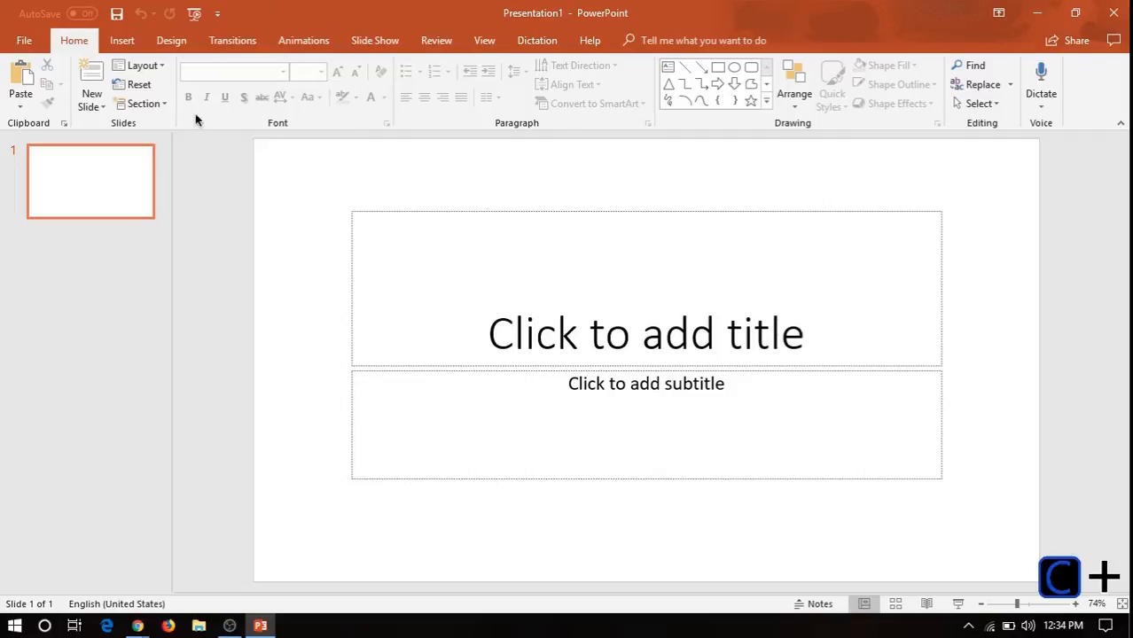
- Show the Slide Size choices from the Design tab
left_click(171, 40)
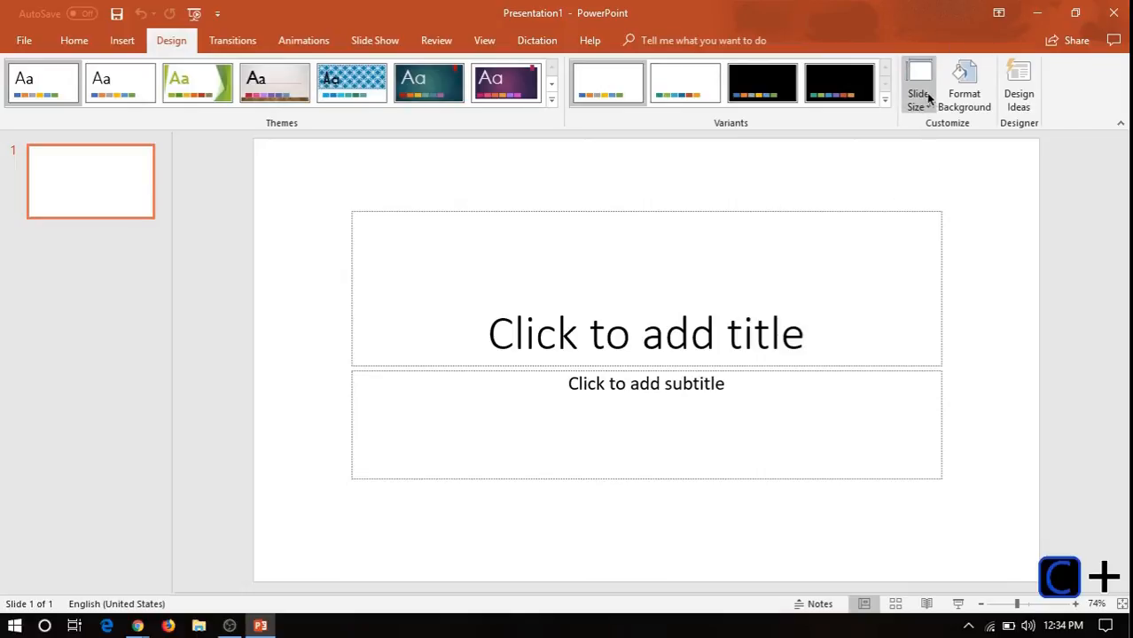
left_click(919, 84)
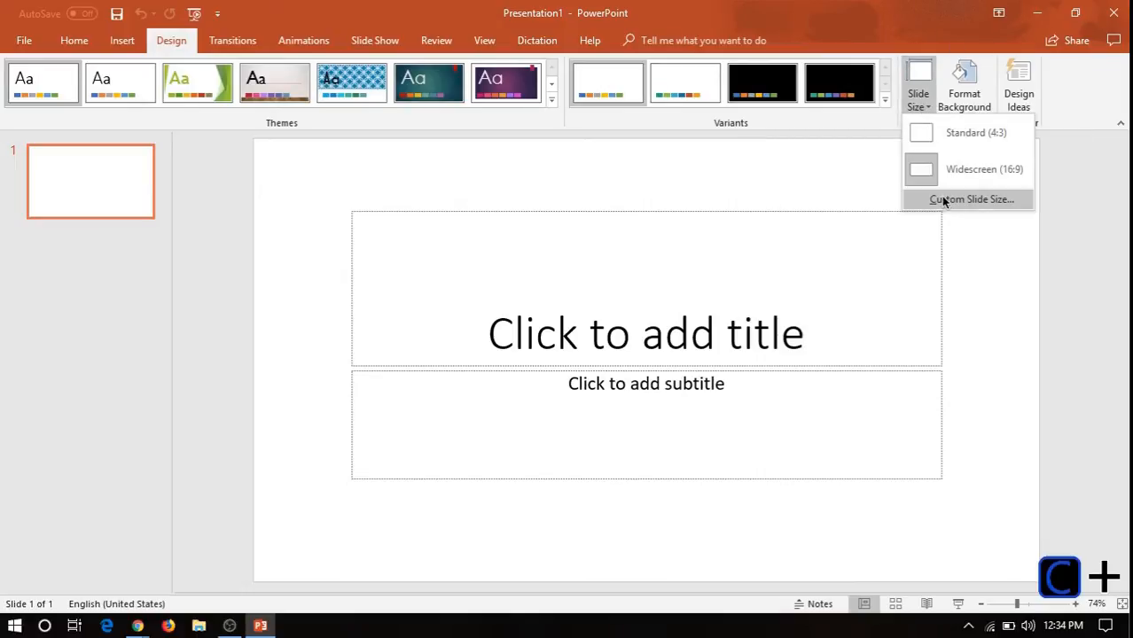
mouse_move(953, 202)
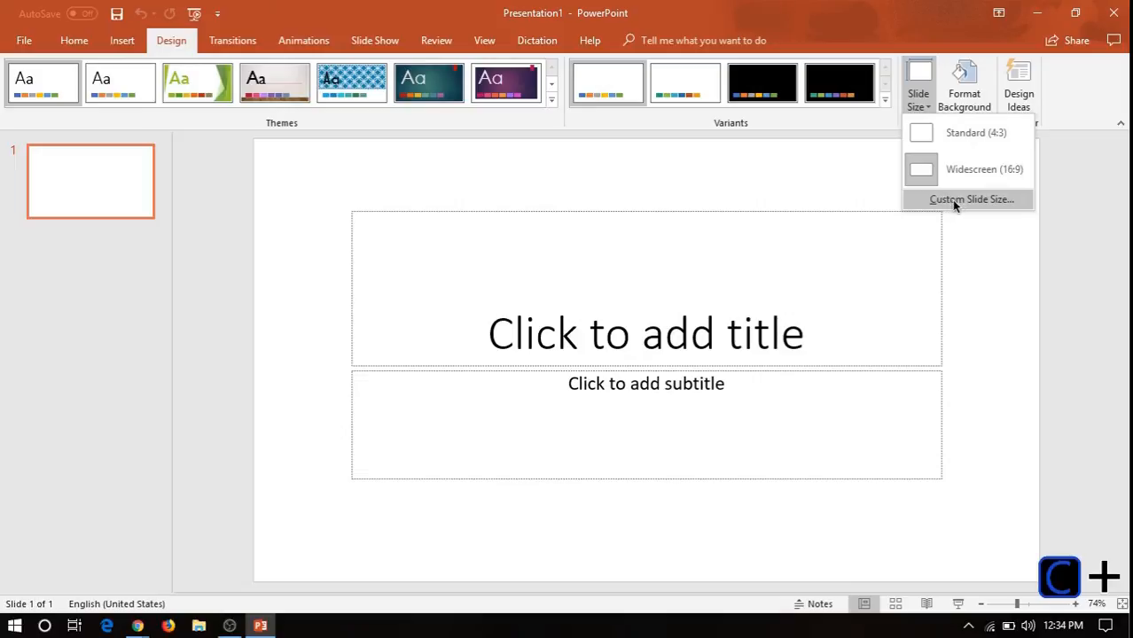
- Open Custom Slide Size and select the current width value for replacement
left_click(971, 199)
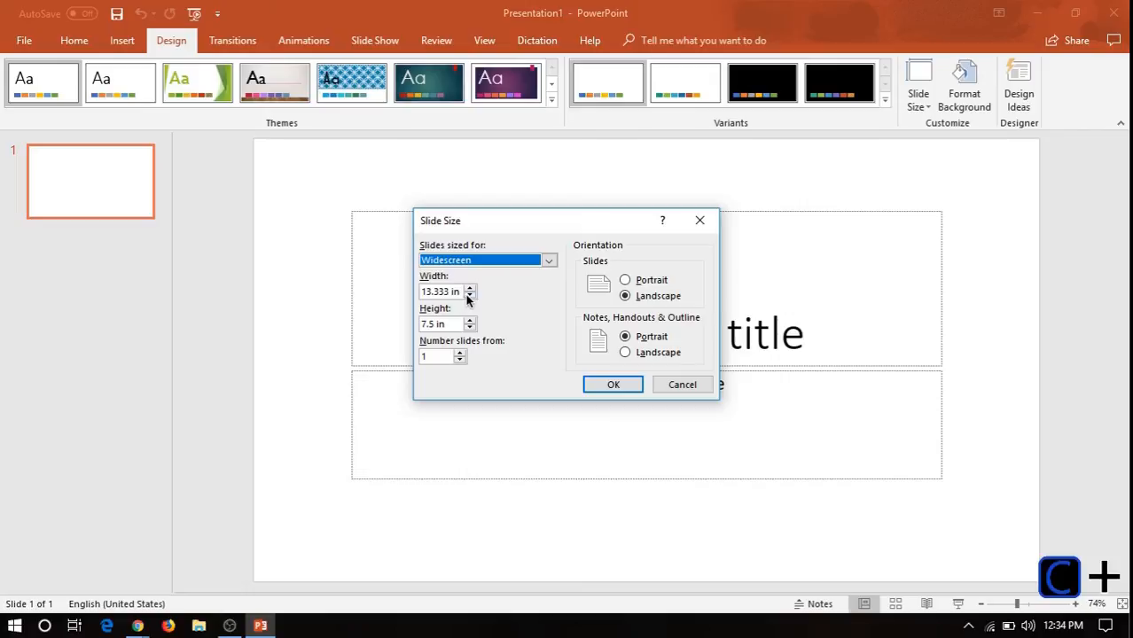
left_click(444, 292)
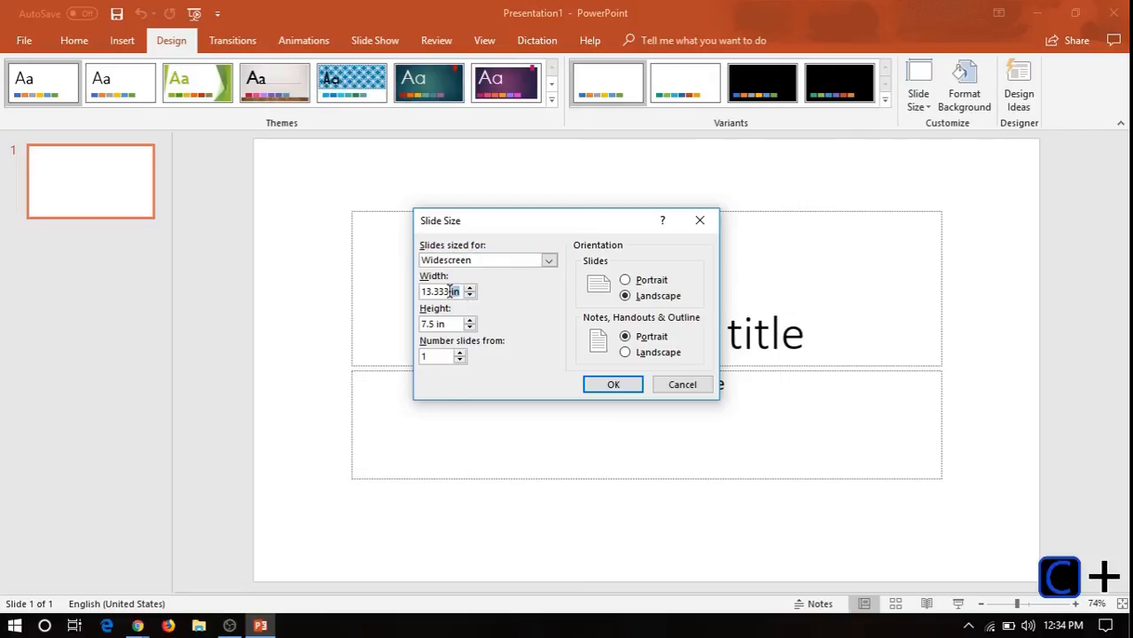
triple_click(444, 292)
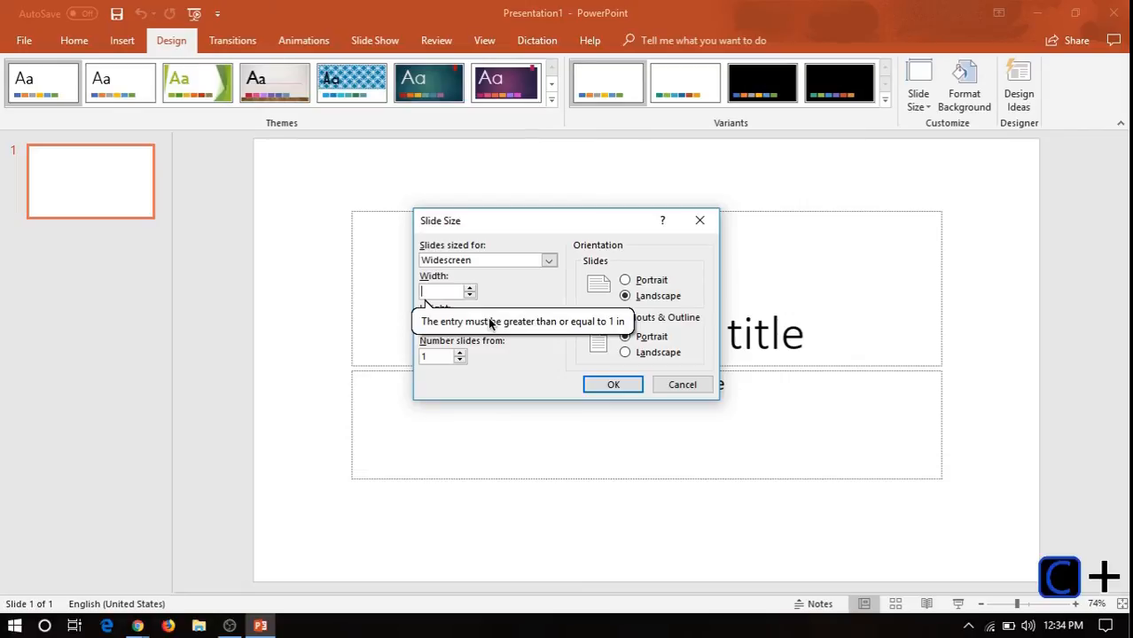
- Set the slide to 2560 px wide by 1440 px high and apply
type("256")
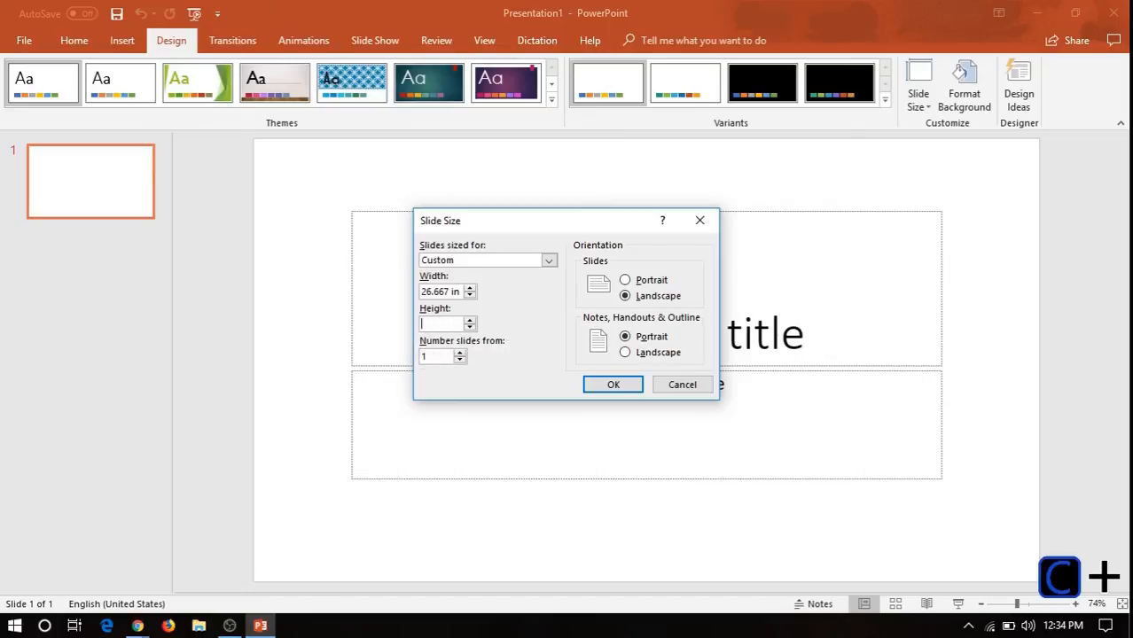
type("1440 px")
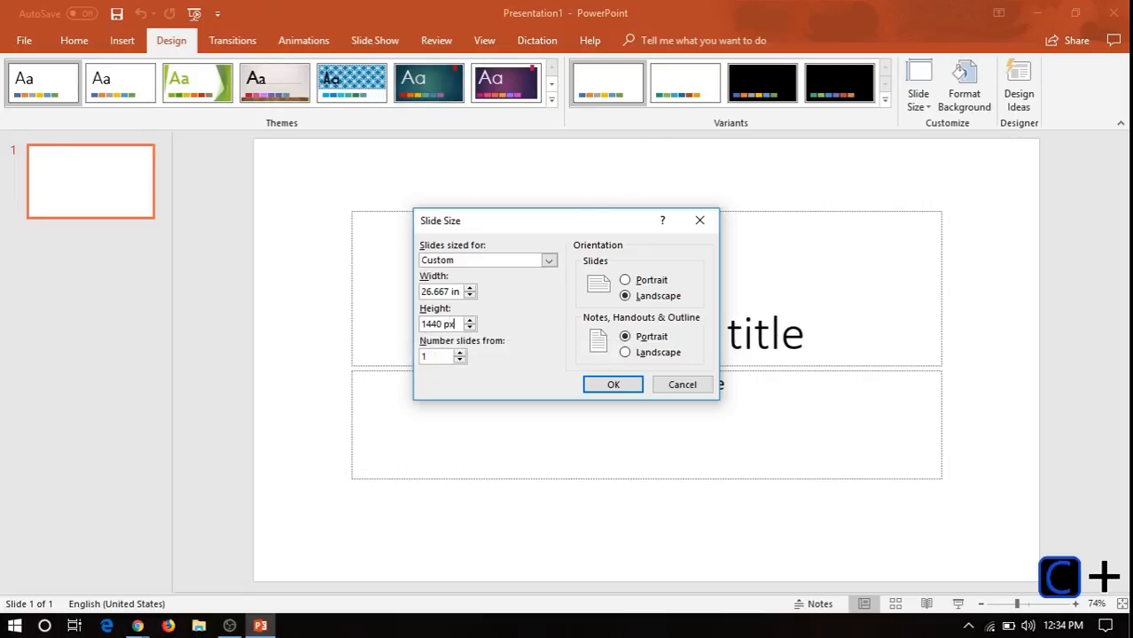
left_click(613, 384)
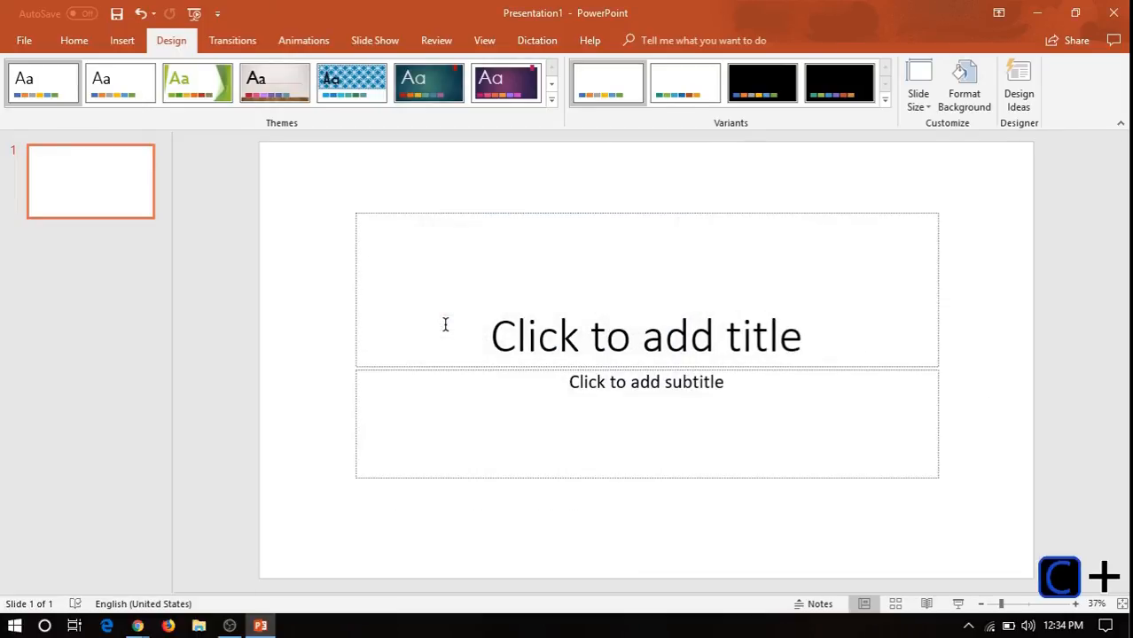